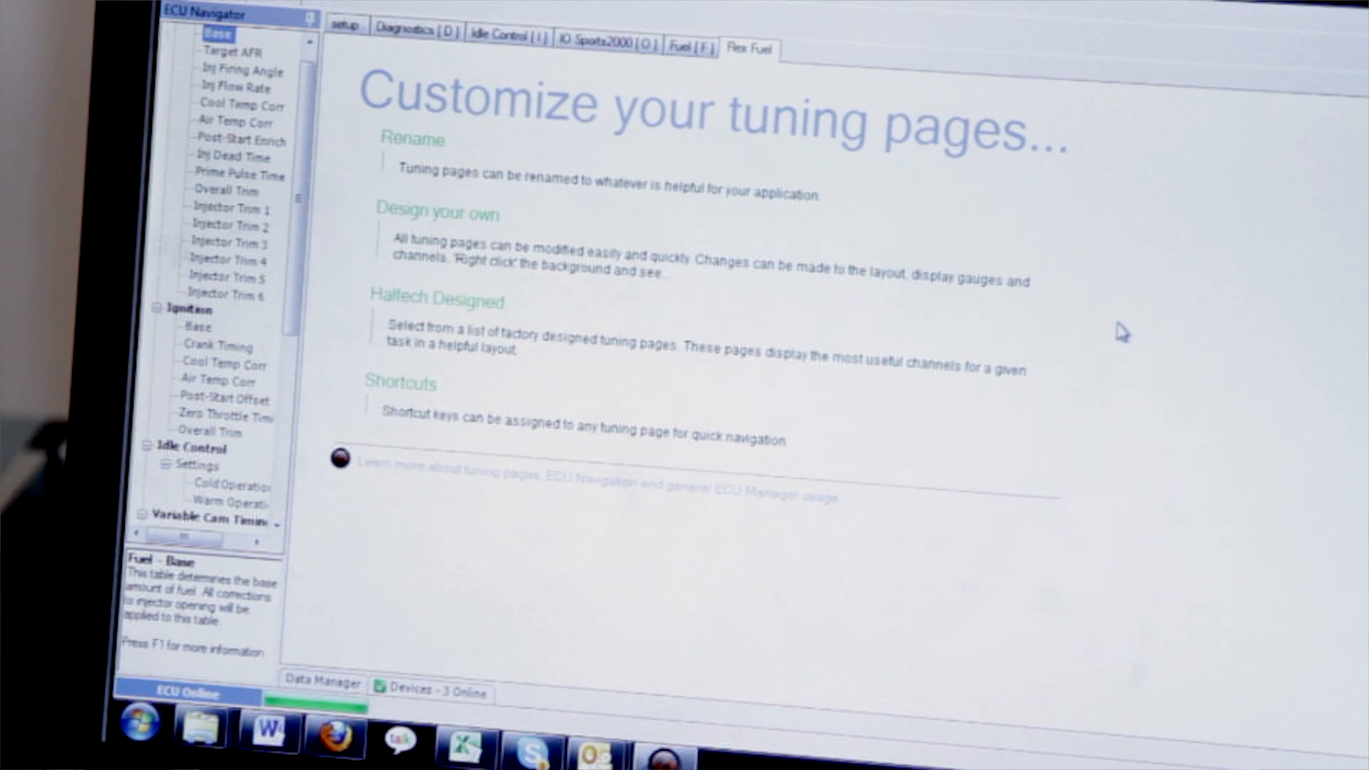
- Add a Number Display gauge to the Flex Fuel page from the context menu
{"action": "right_click", "coordinate": [1126, 334]}
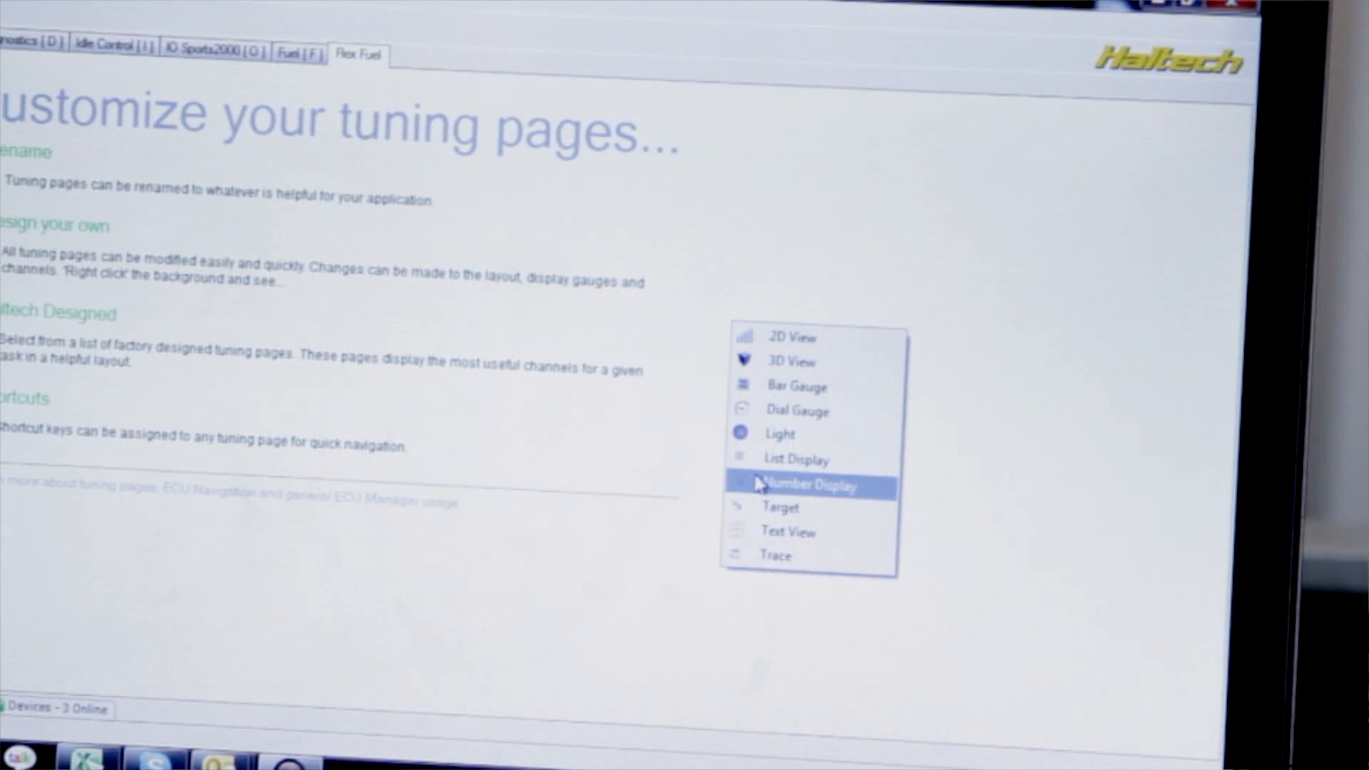
{"action": "left_click", "coordinate": [808, 485]}
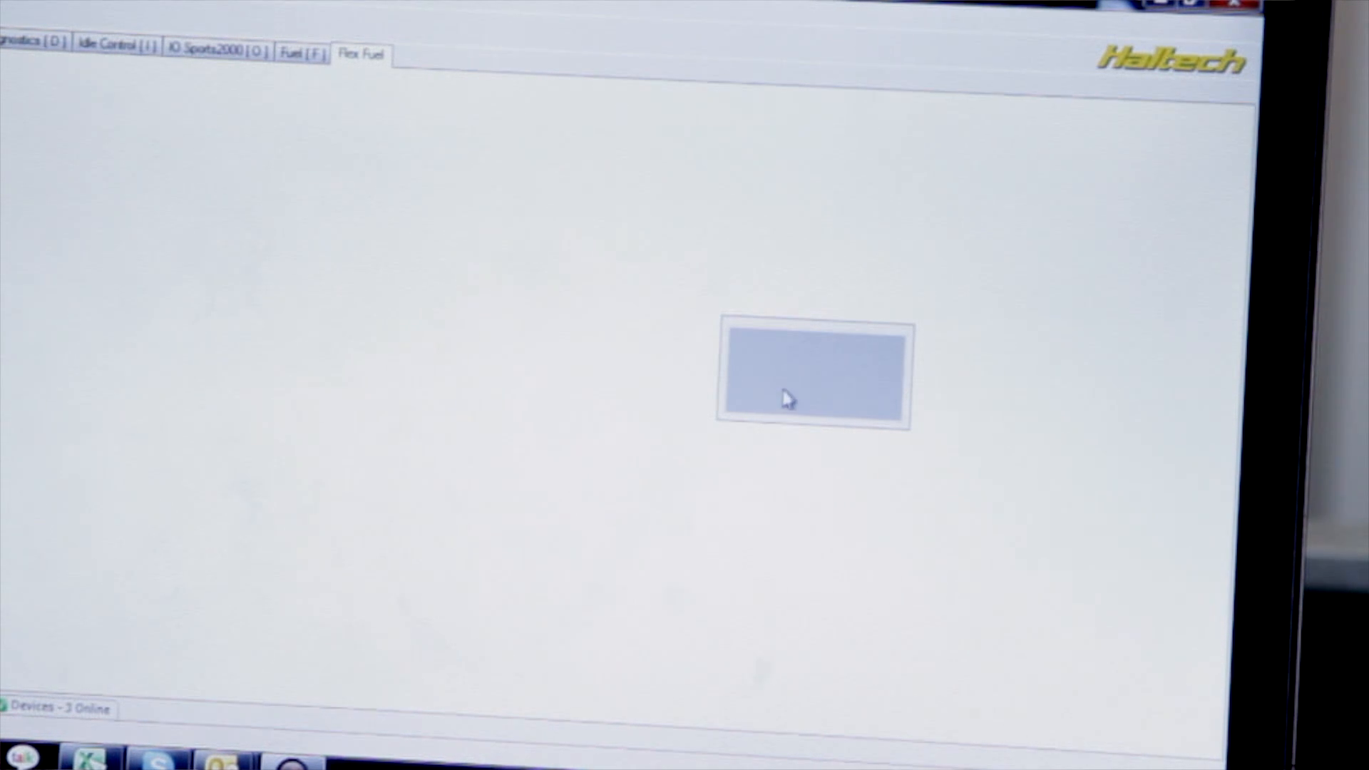
- Assign the gauge to the Fuel Composition channel so it reads 0.0 percent
{"action": "right_click", "coordinate": [786, 398]}
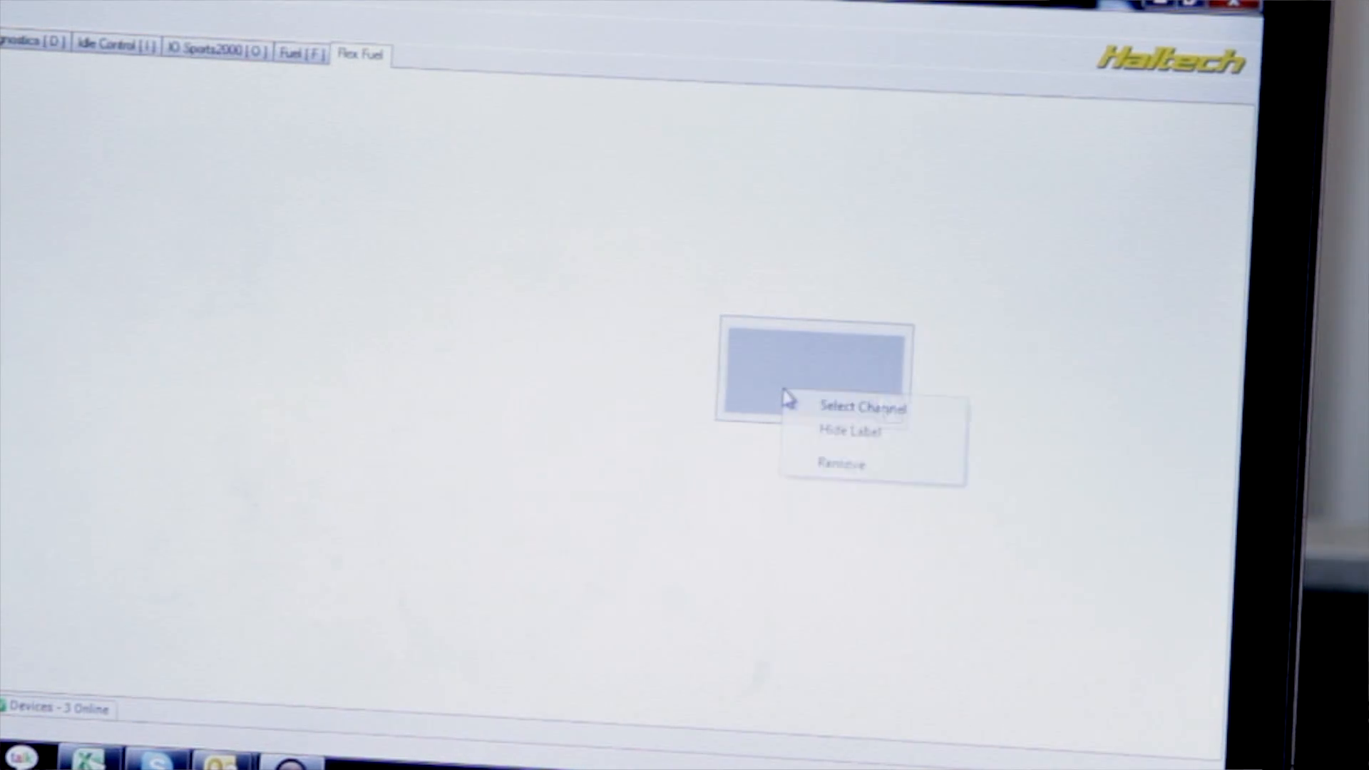
{"action": "left_click", "coordinate": [863, 406]}
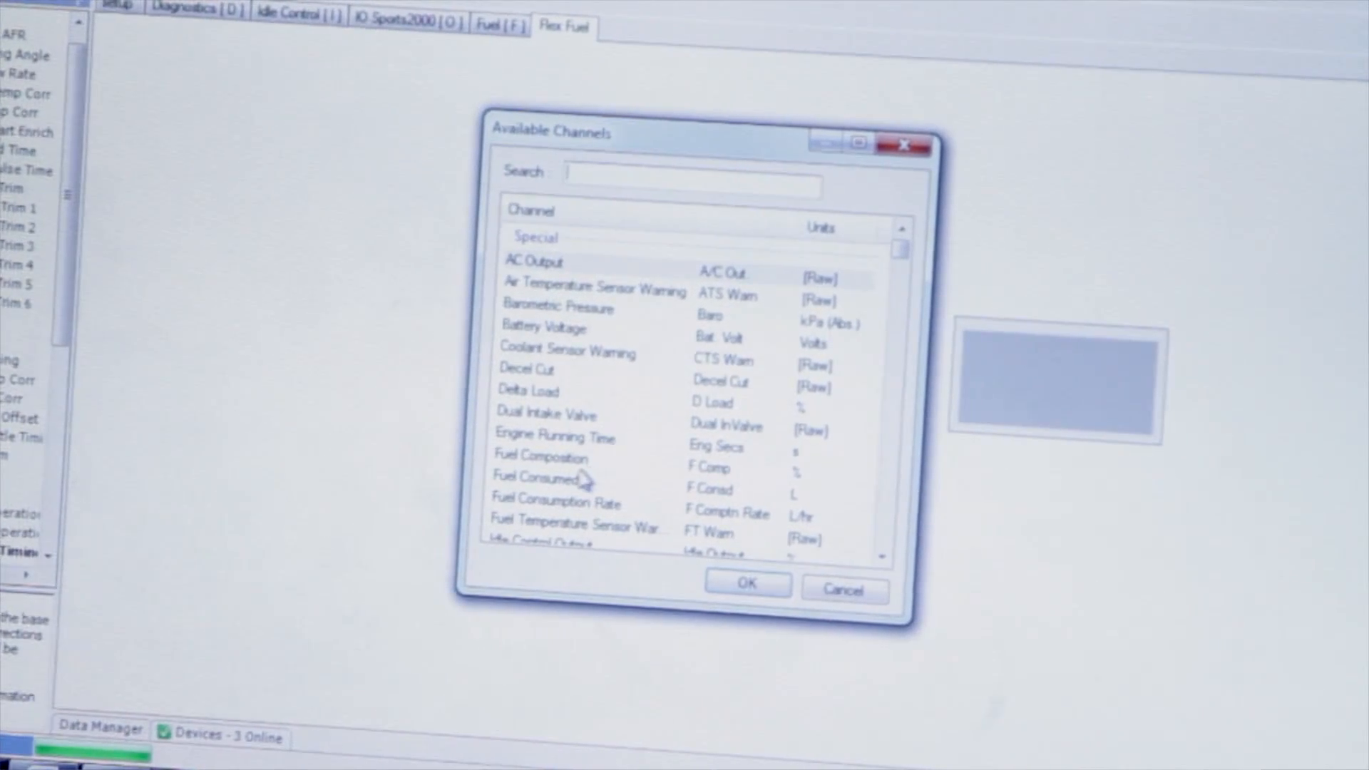
{"action": "left_click", "coordinate": [541, 456]}
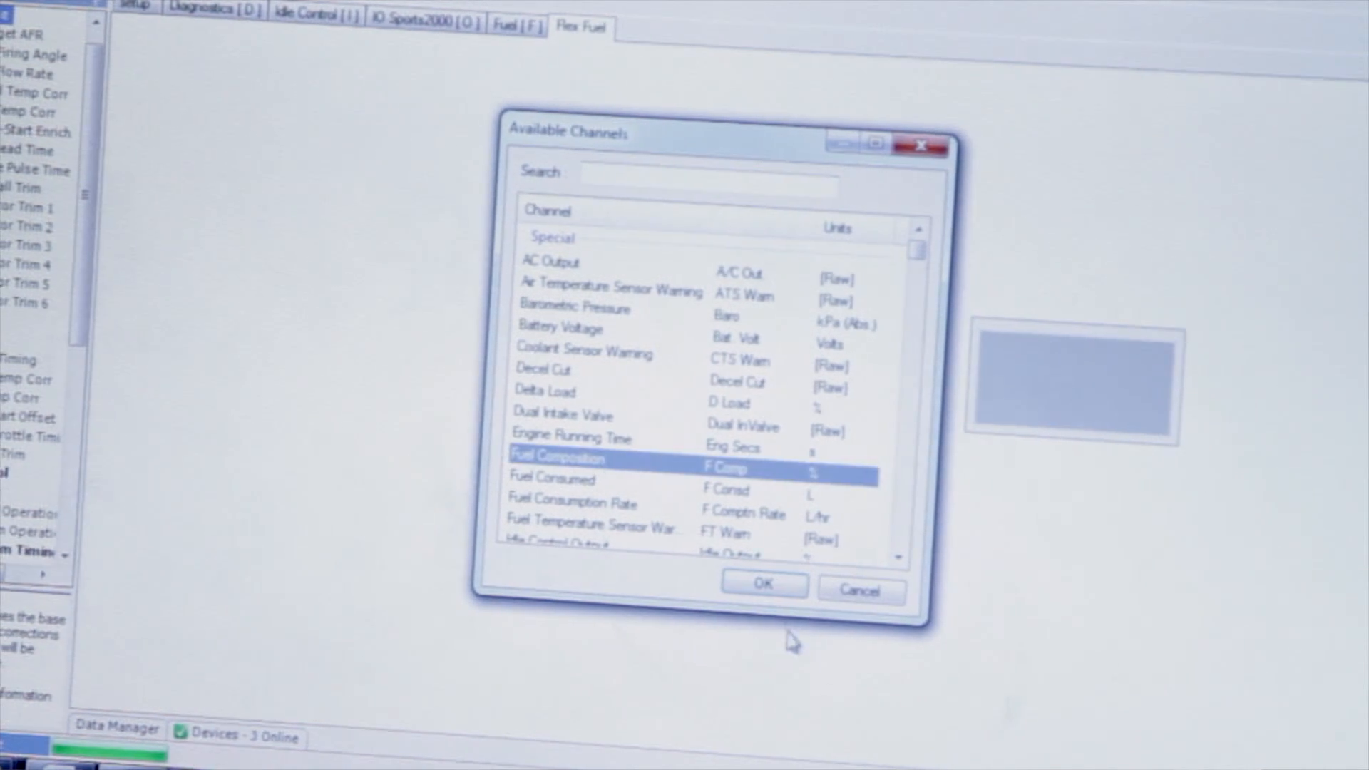
{"action": "left_click", "coordinate": [761, 584]}
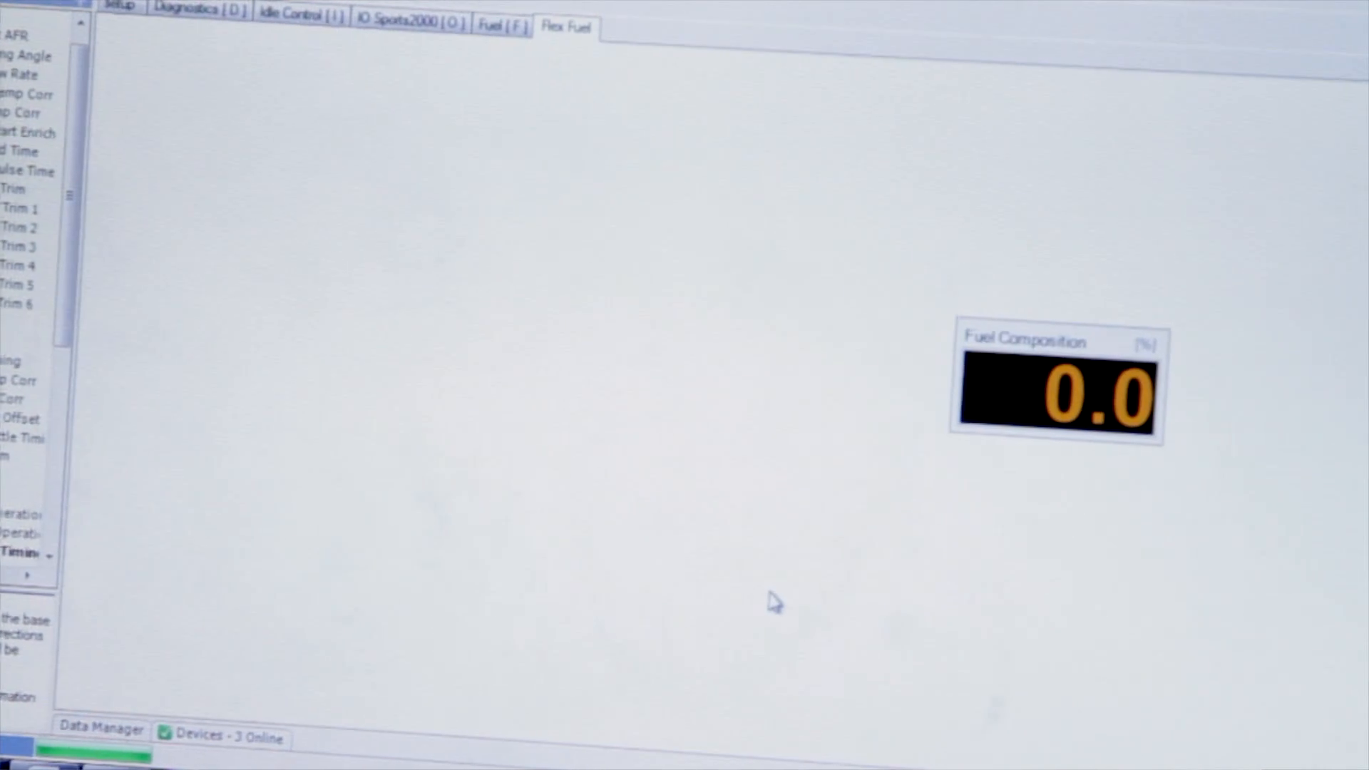